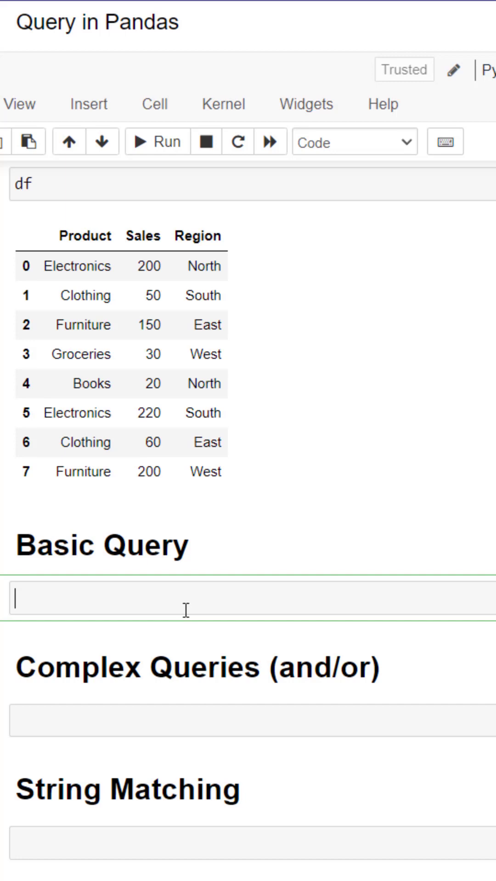
- Run df.query("Region =='South'") in the Basic Query cell, returning the Clothing and Electronics rows
{"action": "type", "text": "df.query(\"\")"}
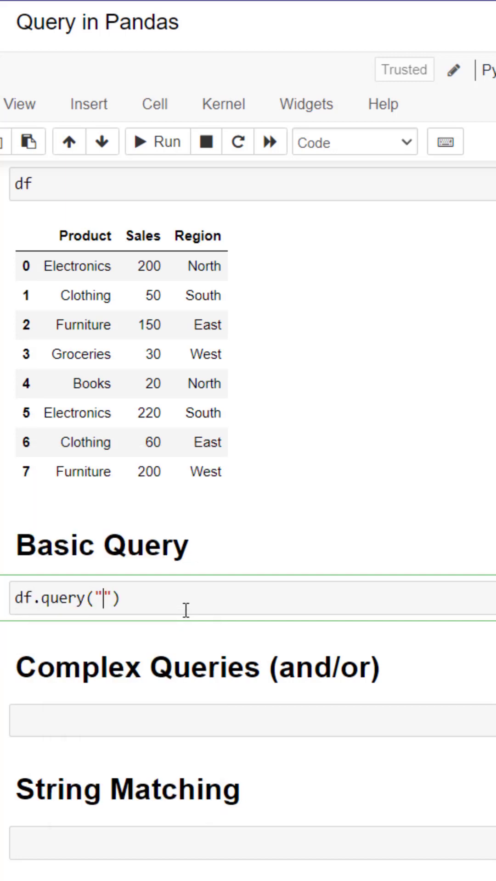
{"action": "type", "text": "Region =="}
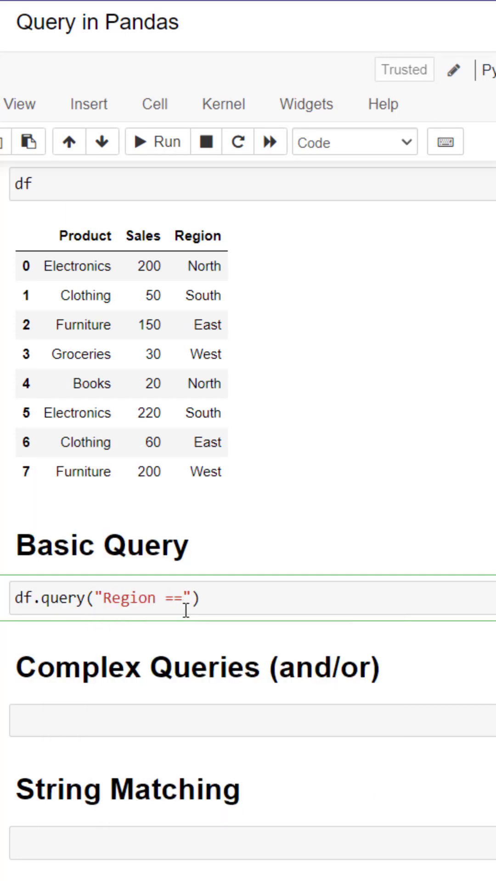
{"action": "type", "text": "'South'"}
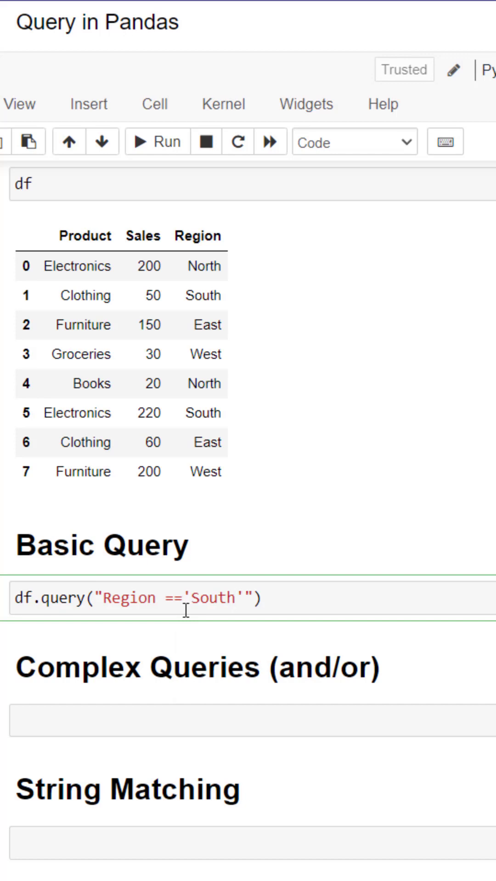
{"action": "left_click", "coordinate": [159, 141]}
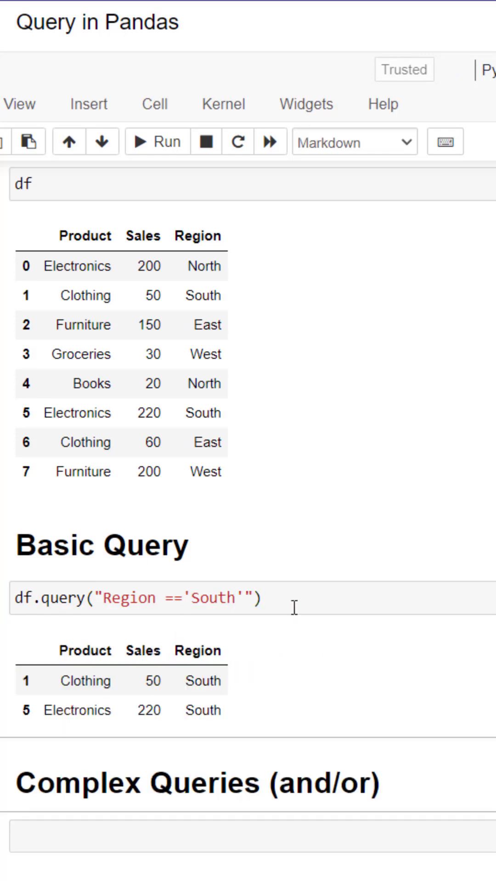
{"action": "mouse_move", "coordinate": [165, 598]}
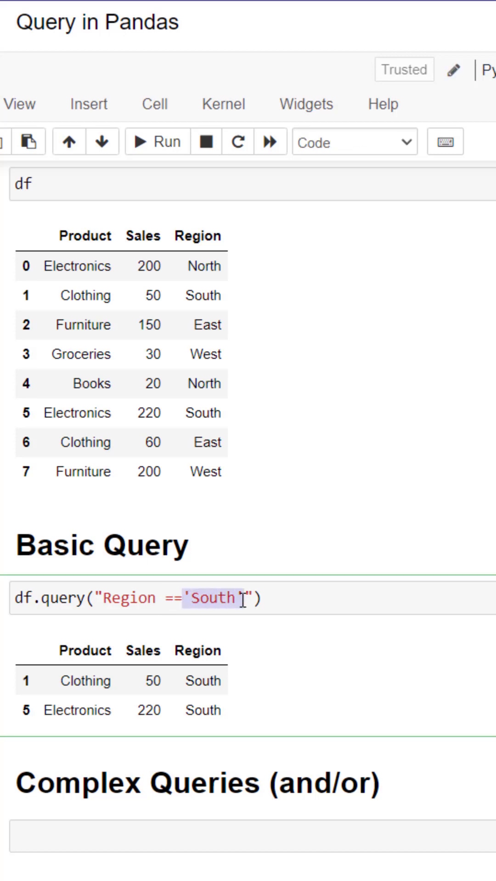
- Change the Basic Query to df.query("Sales > 100") and run it
{"action": "type", "text": "Sales"}
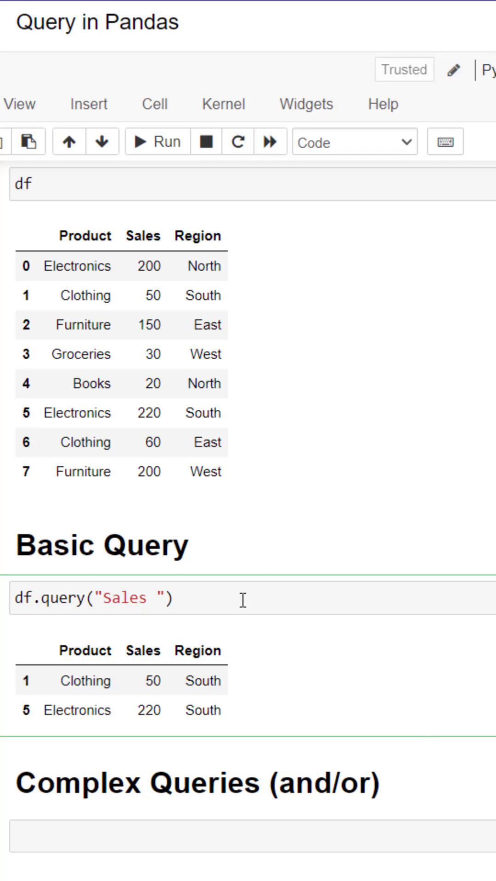
{"action": "type", "text": "> 1"}
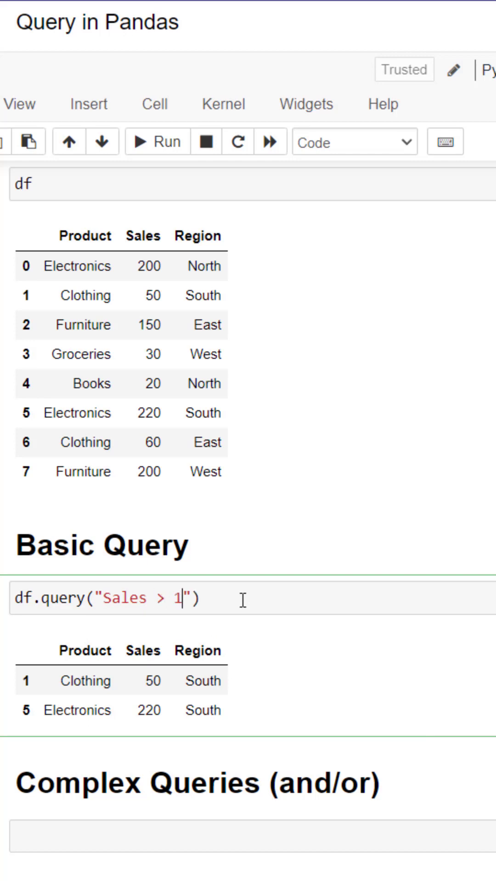
{"action": "type", "text": "00"}
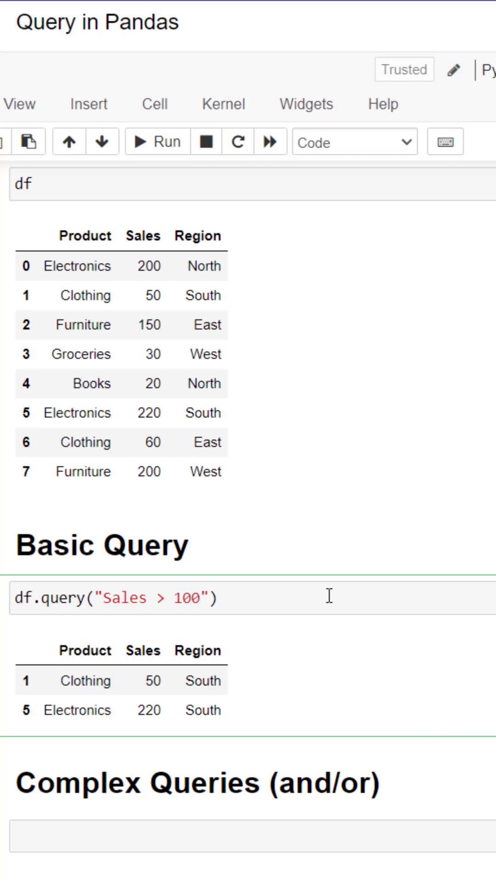
{"action": "left_click", "coordinate": [353, 142]}
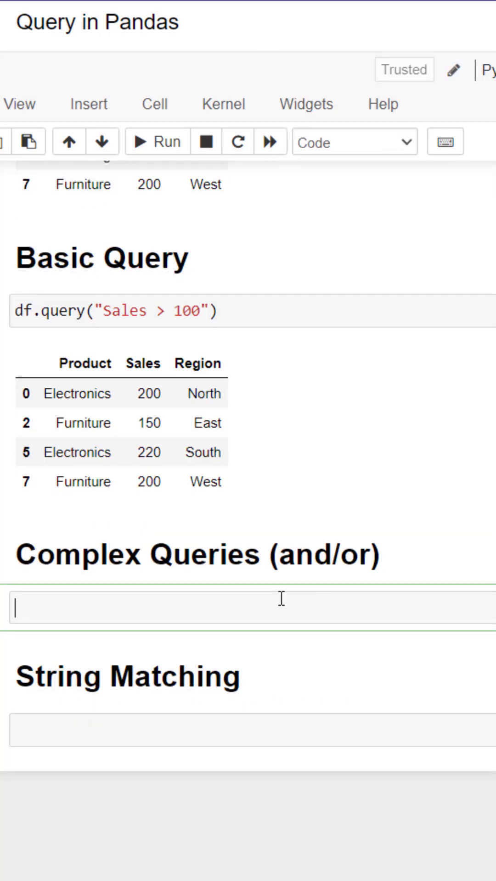
- Run the Complex Queries cell combining Sales > 100 with Region =='North'
{"action": "type", "text": "df.query(\"Sales > 100\")"}
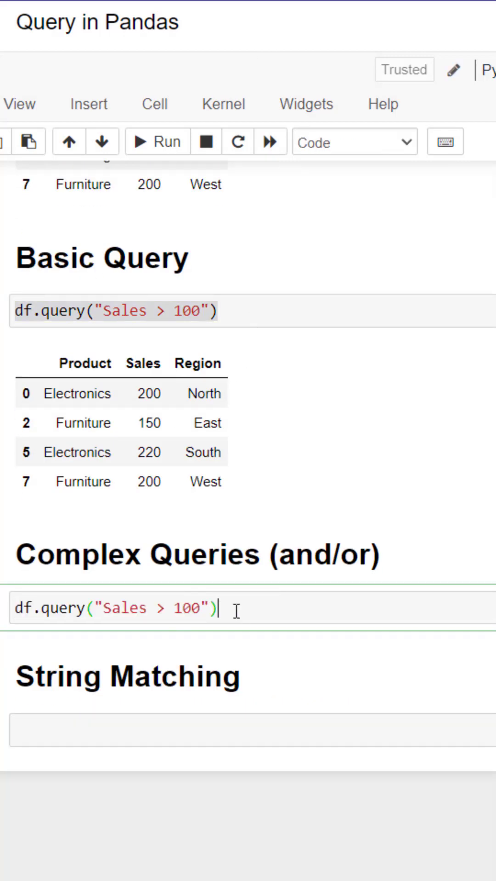
{"action": "type", "text": "and Region =='North'"}
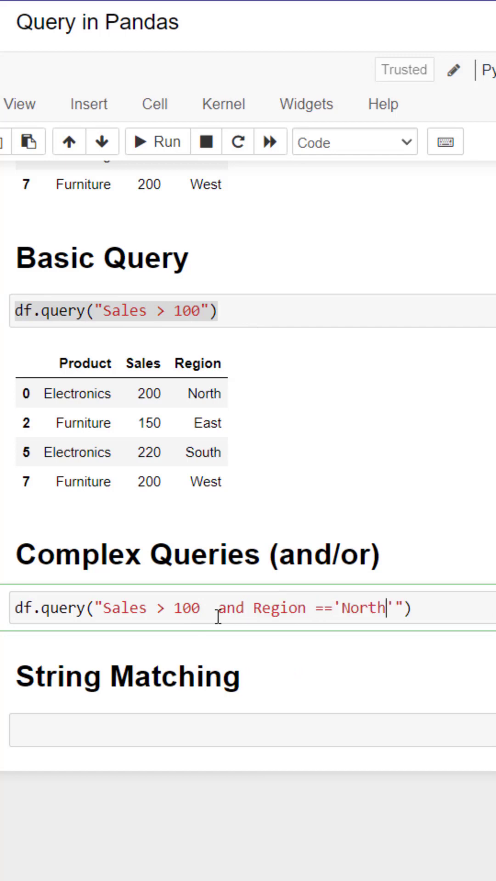
{"action": "left_click", "coordinate": [157, 142]}
{"action": "type", "text": "|"}
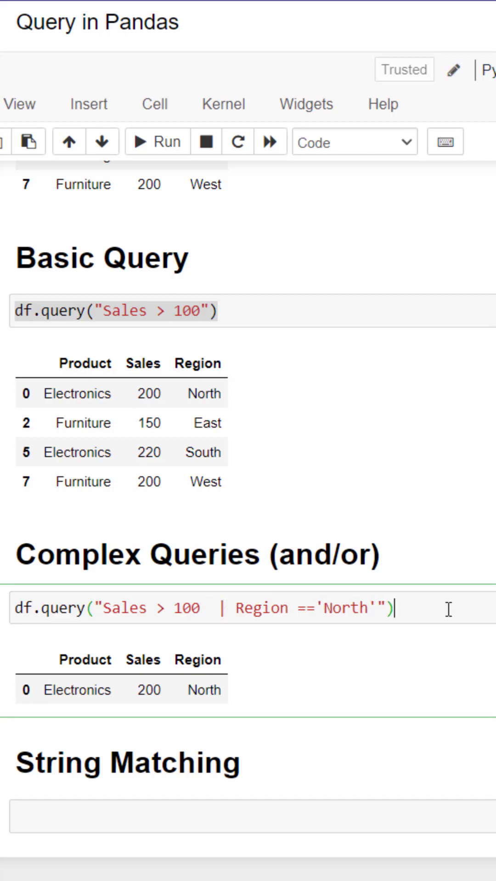
- Start the String Matching cell with df.query("Product")
{"action": "scroll", "scroll_direction": "down", "scroll_amount": 3}
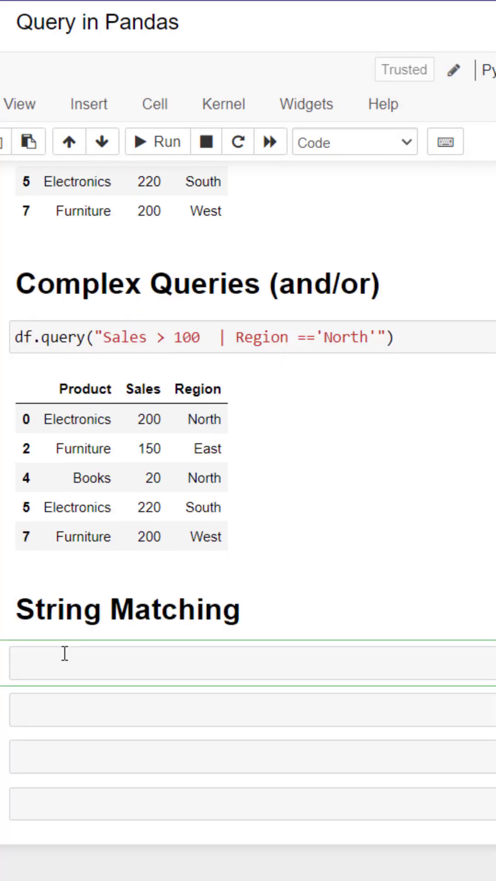
{"action": "type", "text": "df.query(\"Product\")"}
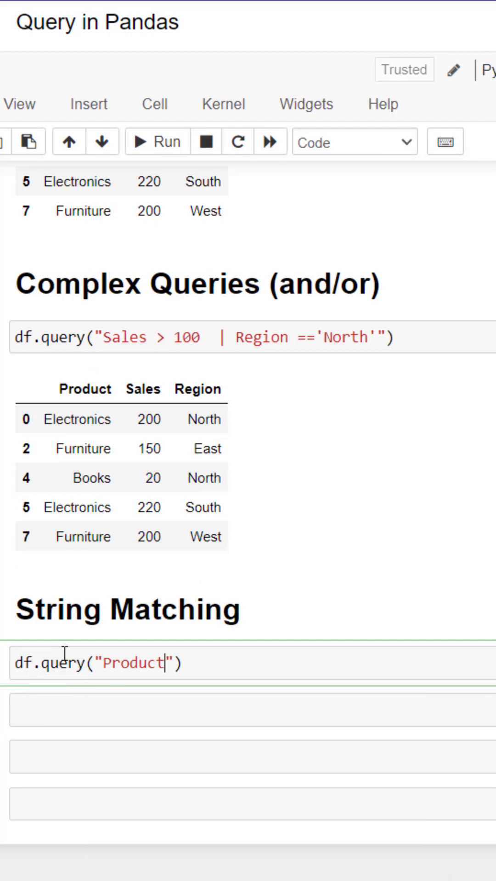